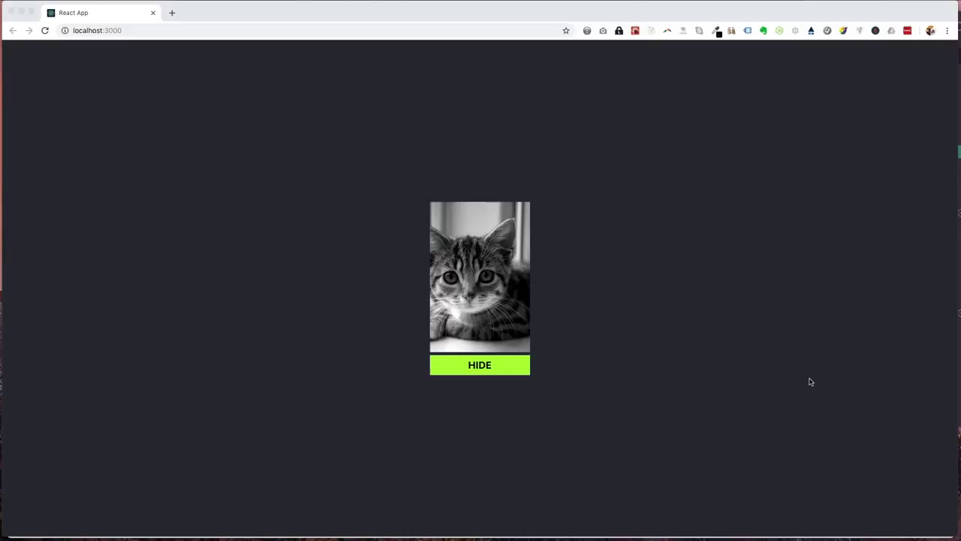
mouse_move(592, 395)
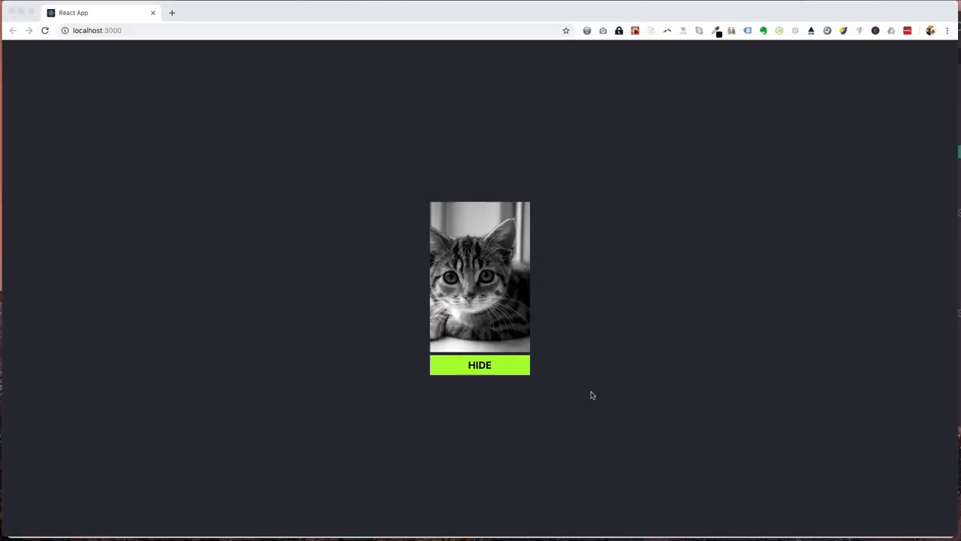
Toggle the cat picture hidden, shown, then hidden again in the localhost:3000 app.
click(480, 365)
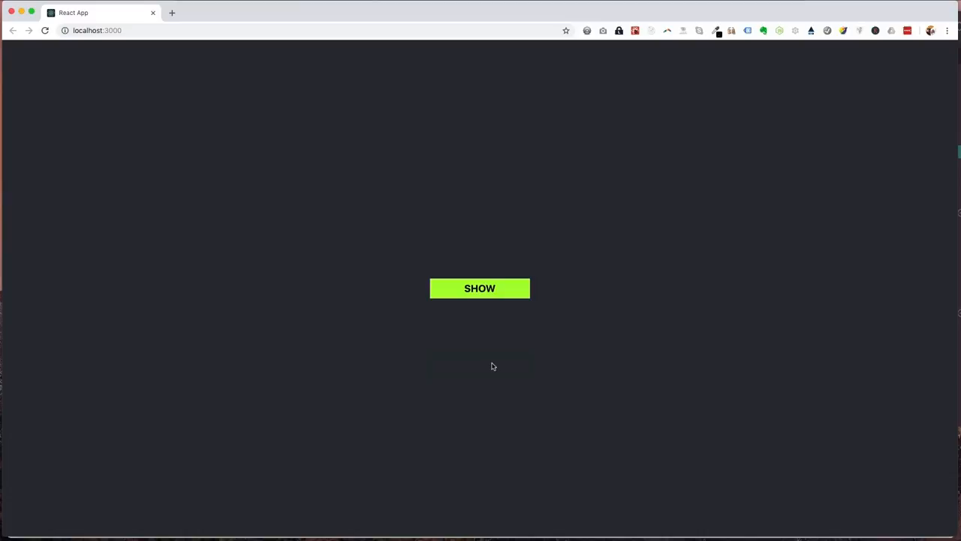
click(481, 288)
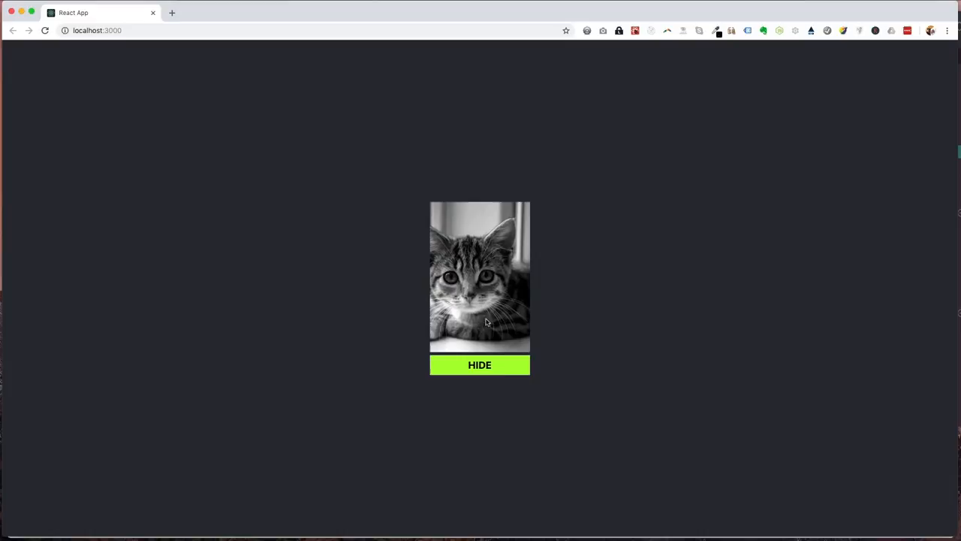
mouse_move(504, 262)
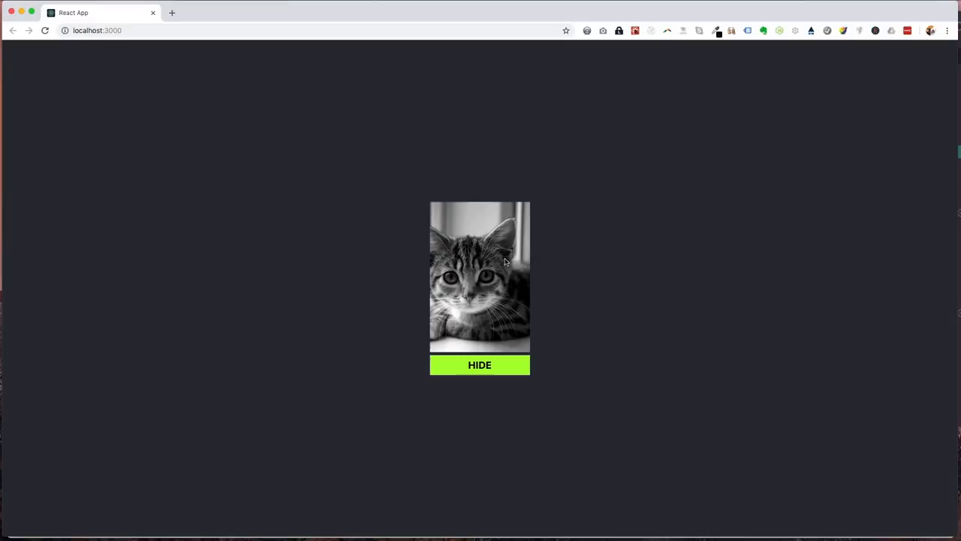
click(481, 365)
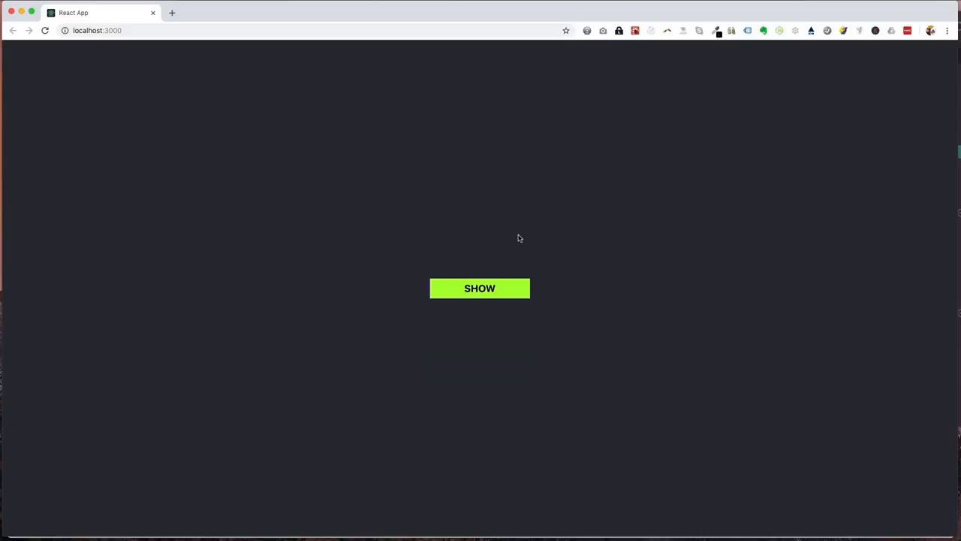
mouse_move(484, 243)
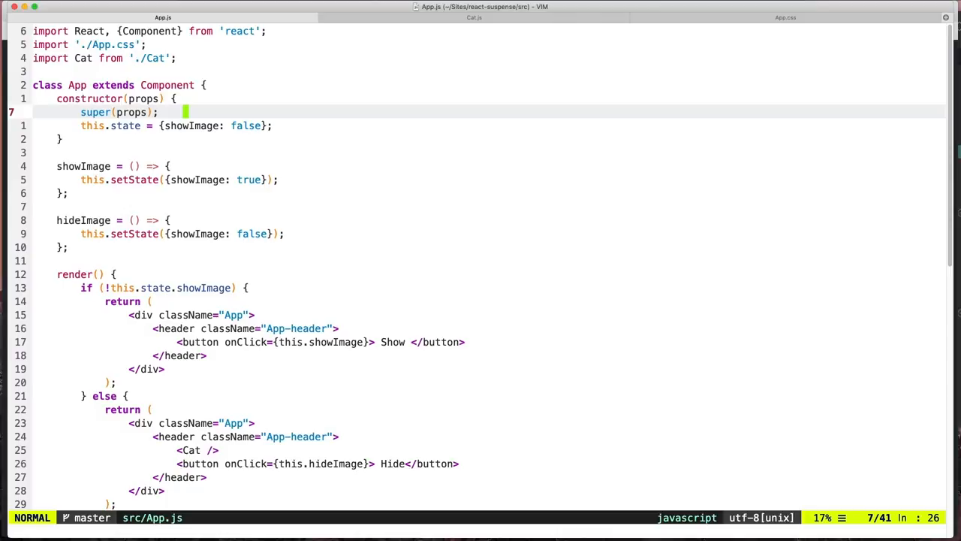
Scroll through App.js's render method, then view Cat.js rendering the placekitten image.
key(j)
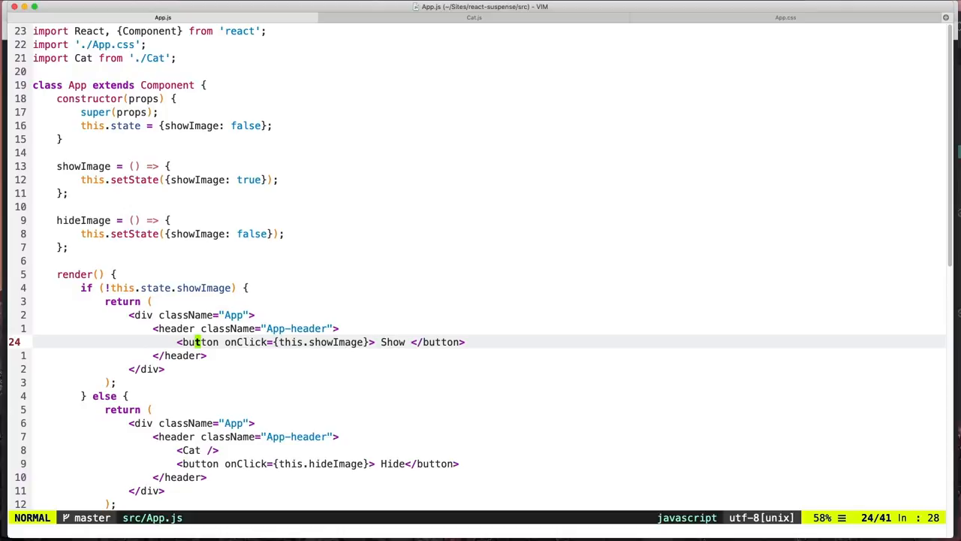
scroll(down, 3)
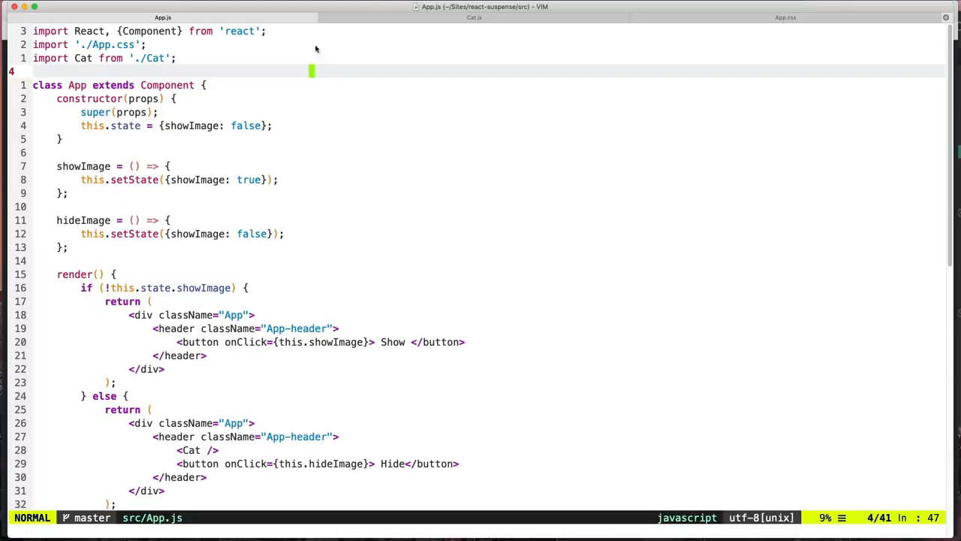
click(474, 18)
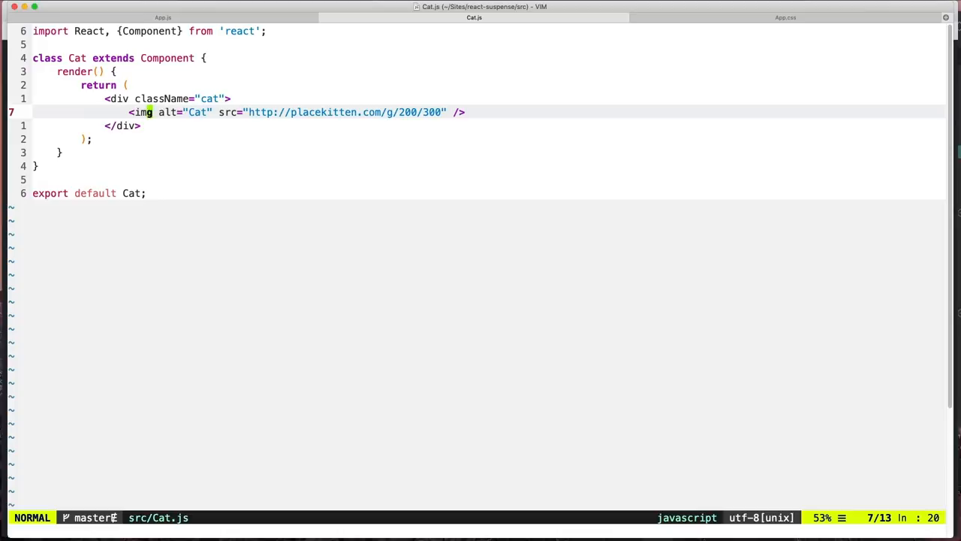
click(163, 17)
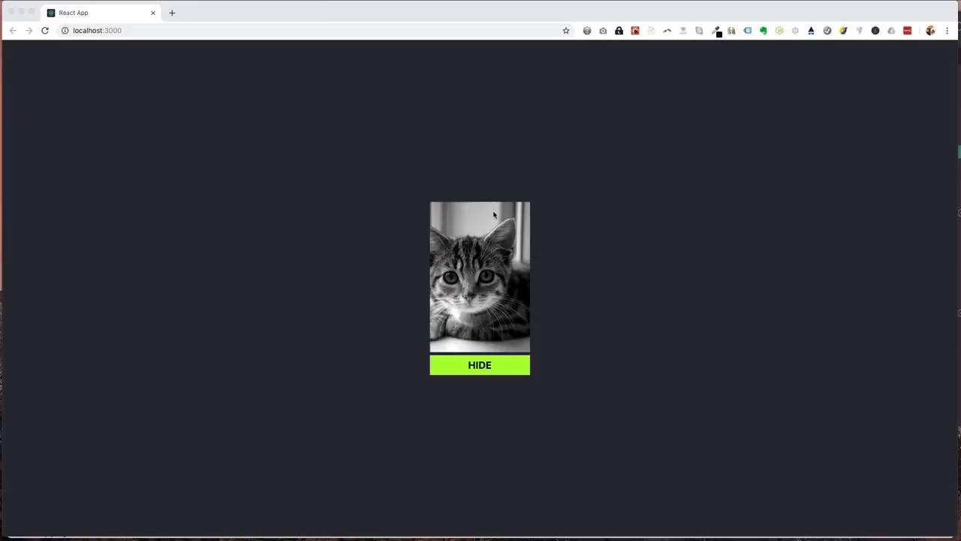
mouse_move(498, 228)
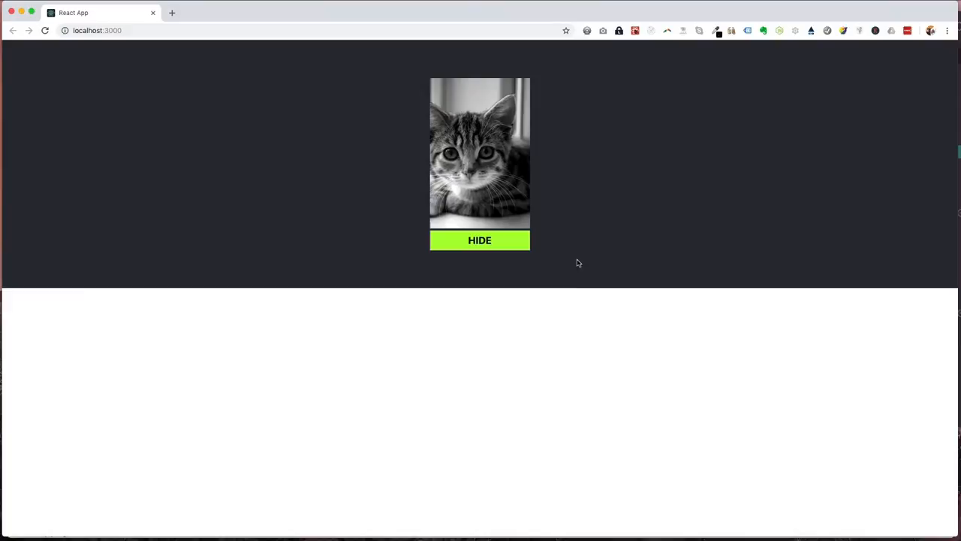
In DevTools, flip the App's showImage state true then false, and view the Network requests.
key(F12)
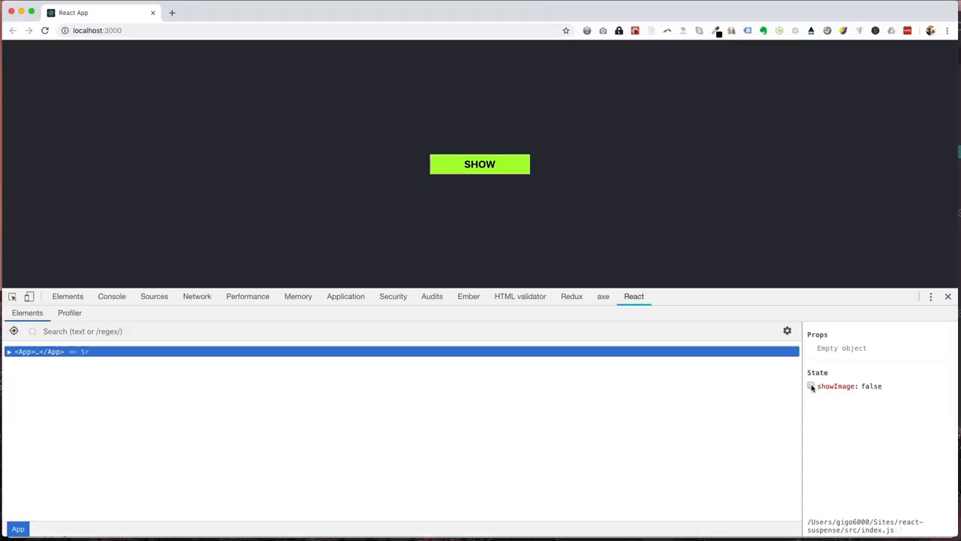
click(479, 164)
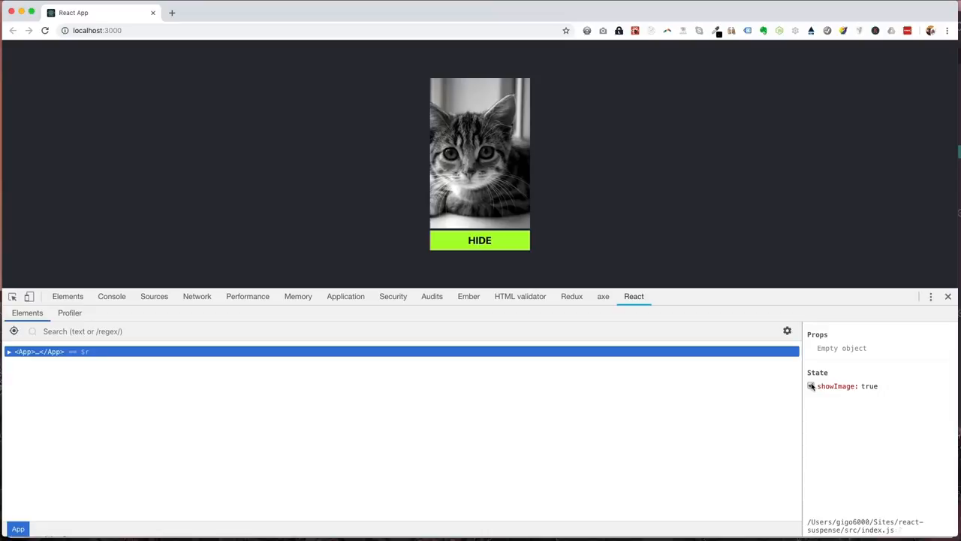
click(479, 240)
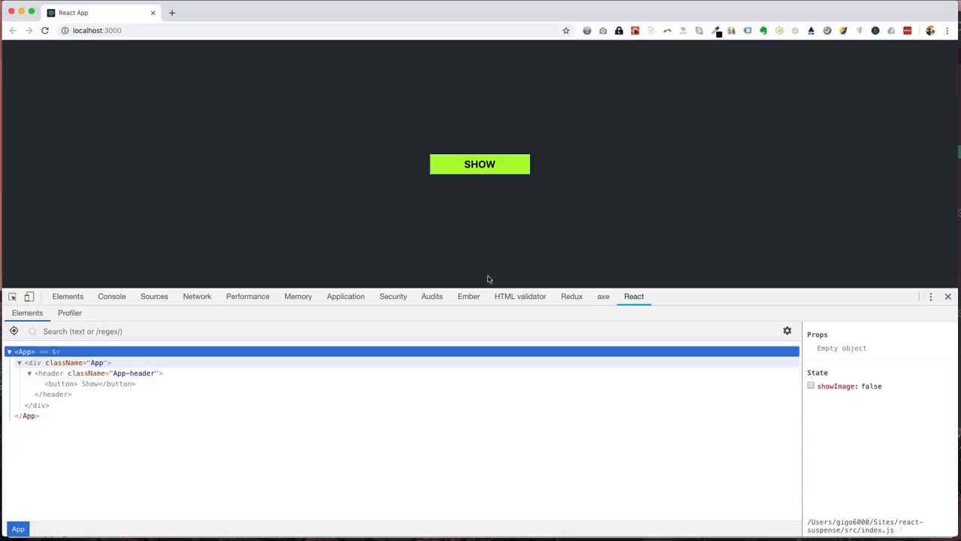
click(196, 296)
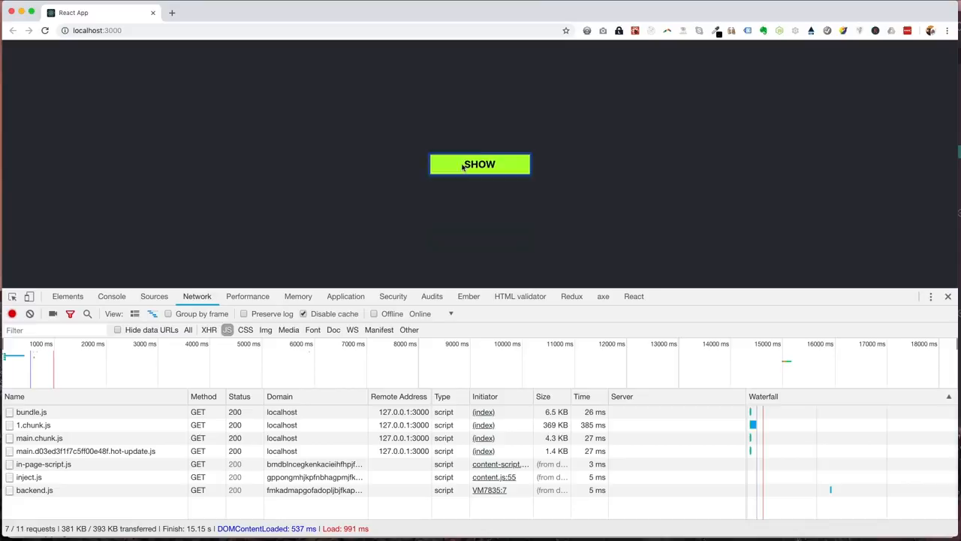
mouse_move(817, 186)
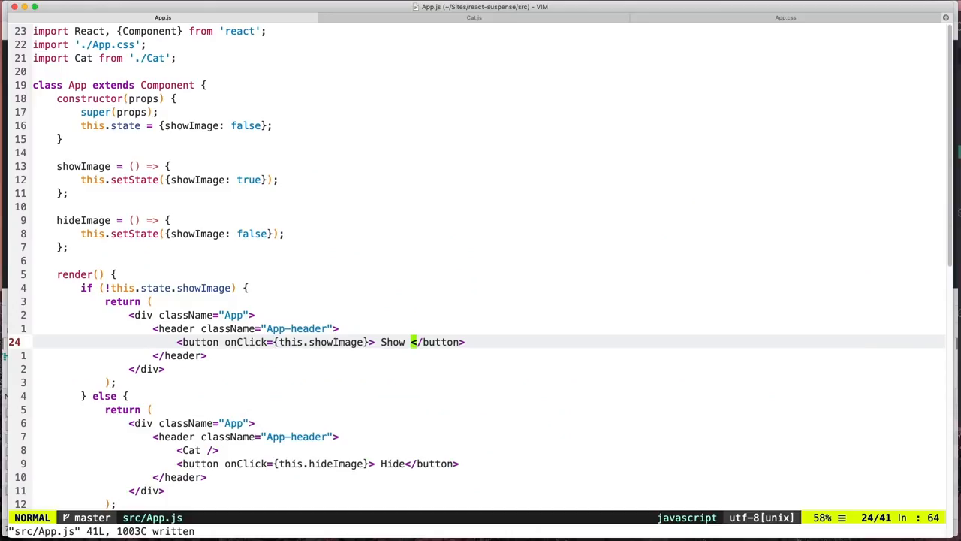
Declare const Cat = lazy(() => import('./Cat')); below the CSS import and save.
key(k)
text(, Suspense, lazy)
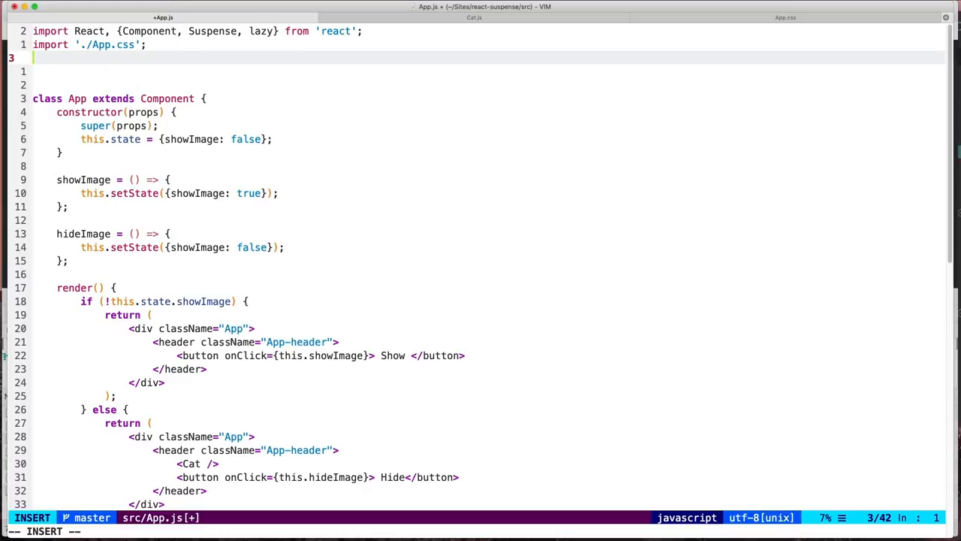
text(const Cat = lazy(() );)
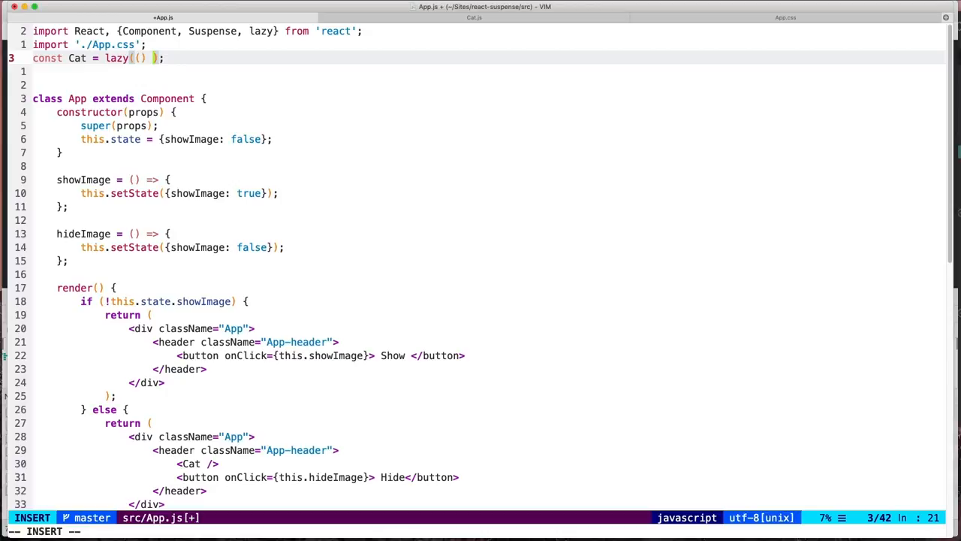
text(=> import)
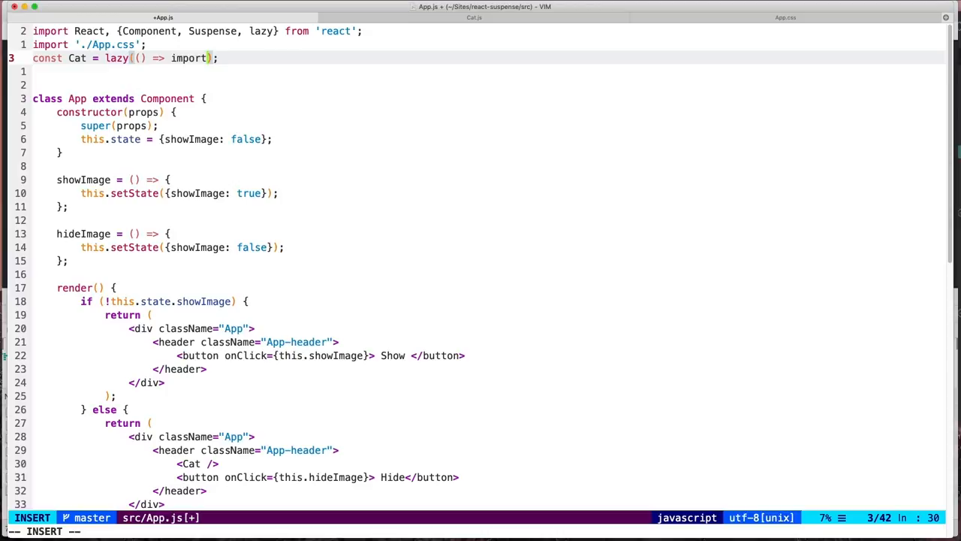
text(''()
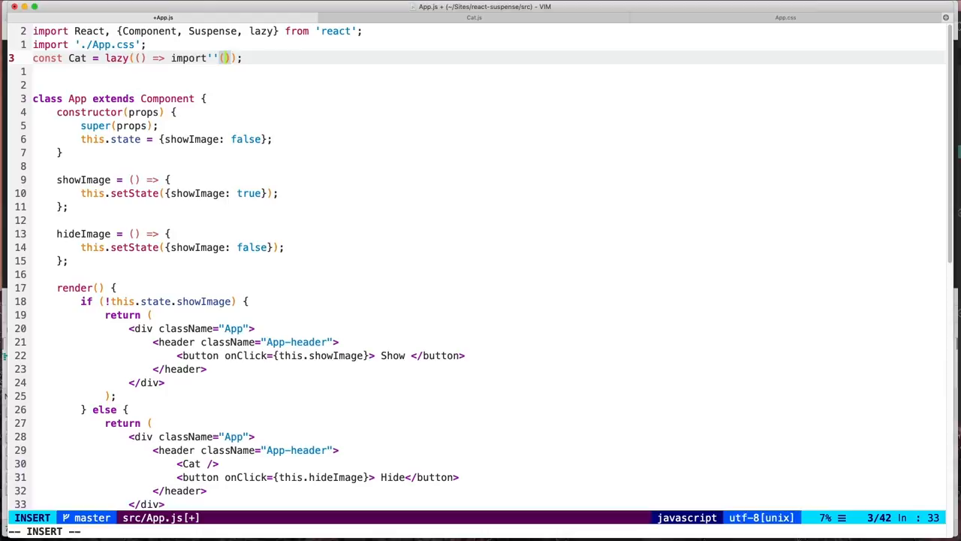
text(./Cat)
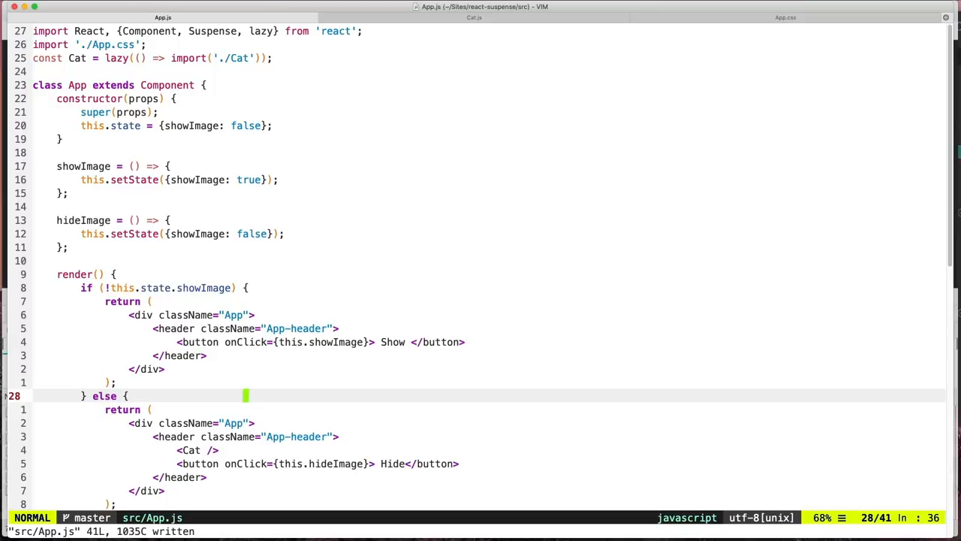
Wrap <Cat /> in <Suspense fallback={<div>Loading...</div>}> with a closing </Suspense> tag.
text(<Sus)
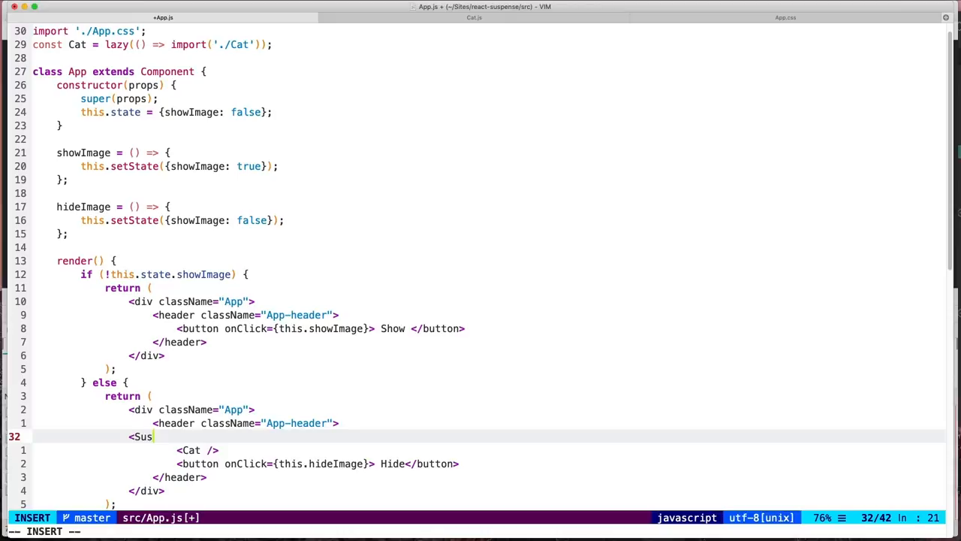
text(pense fallc)
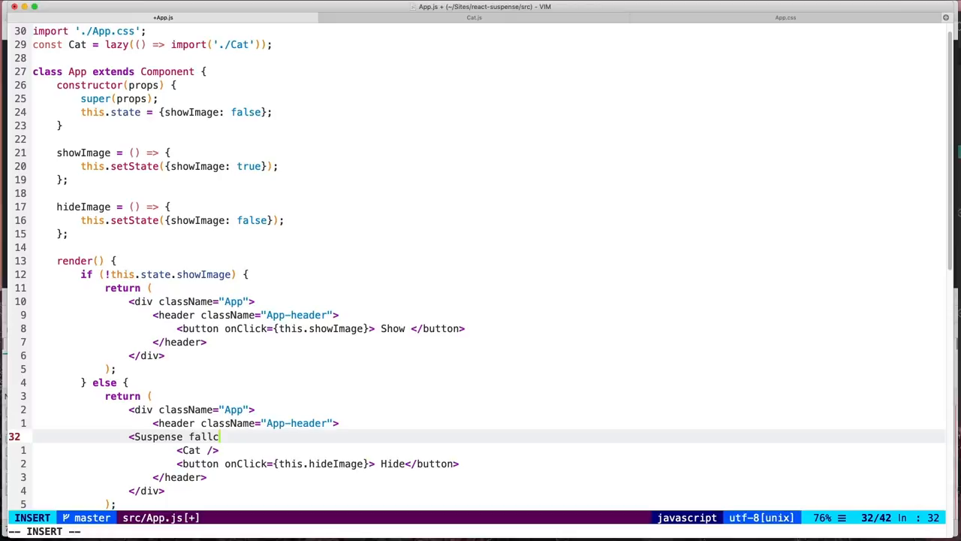
text(back={})
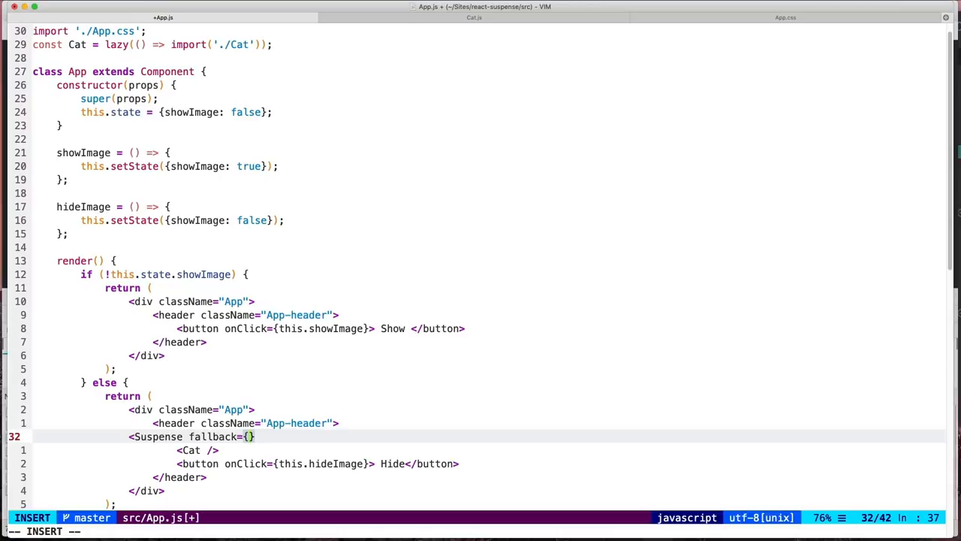
text(<div)
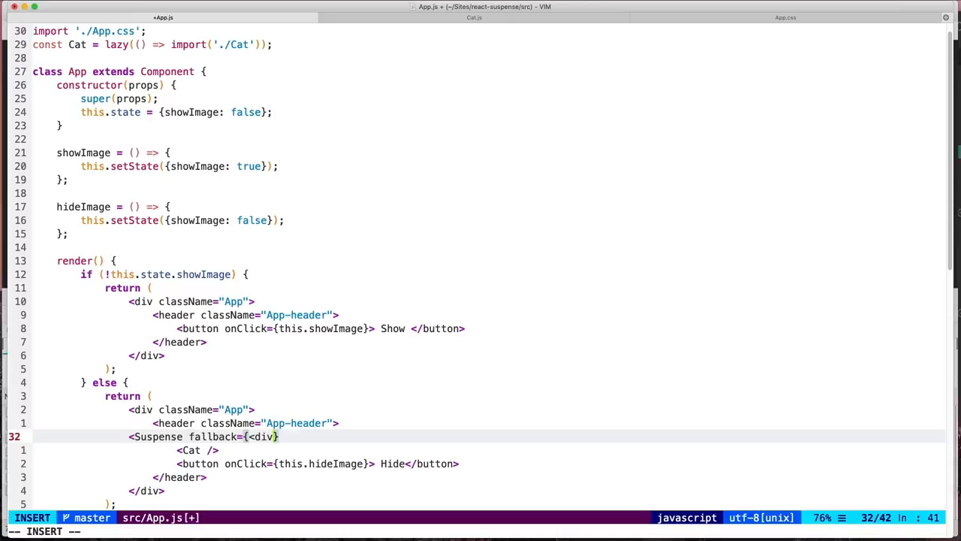
text(Loading...)
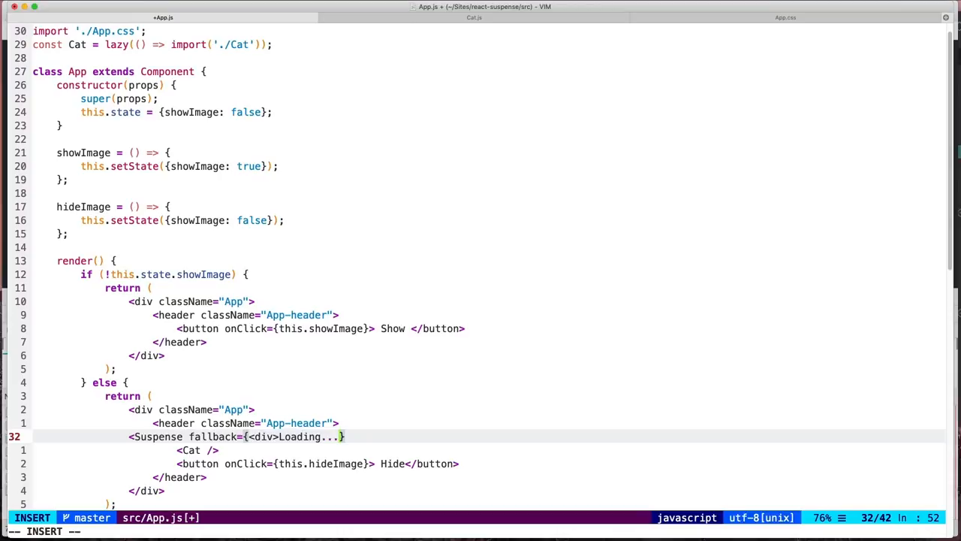
text(</div>)
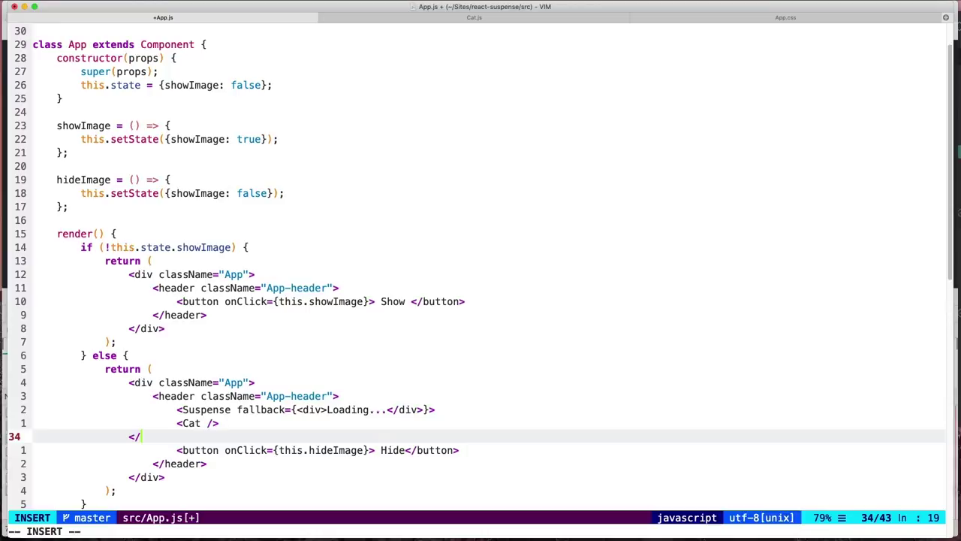
text(Suspense)
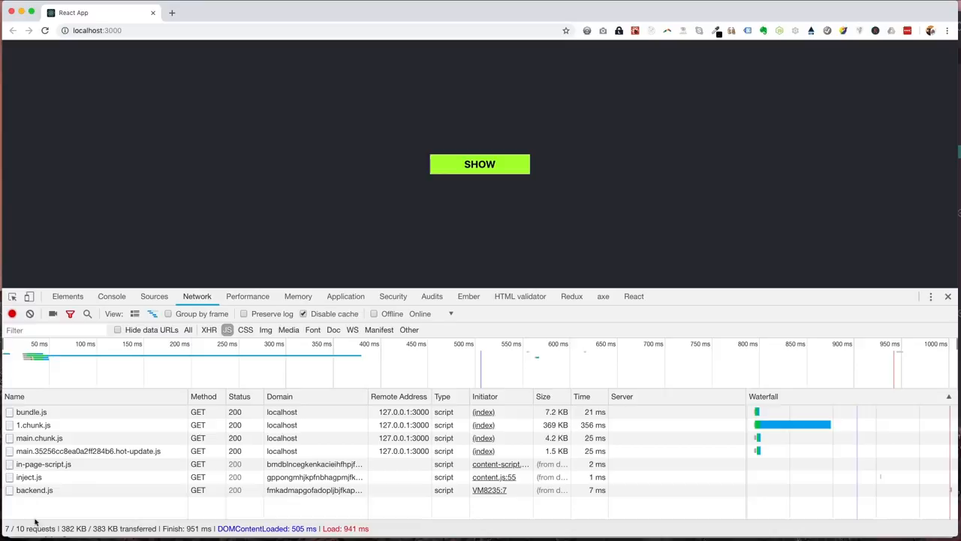
Show the cat and confirm it loads as a separate 0.chunk.js network request.
click(480, 163)
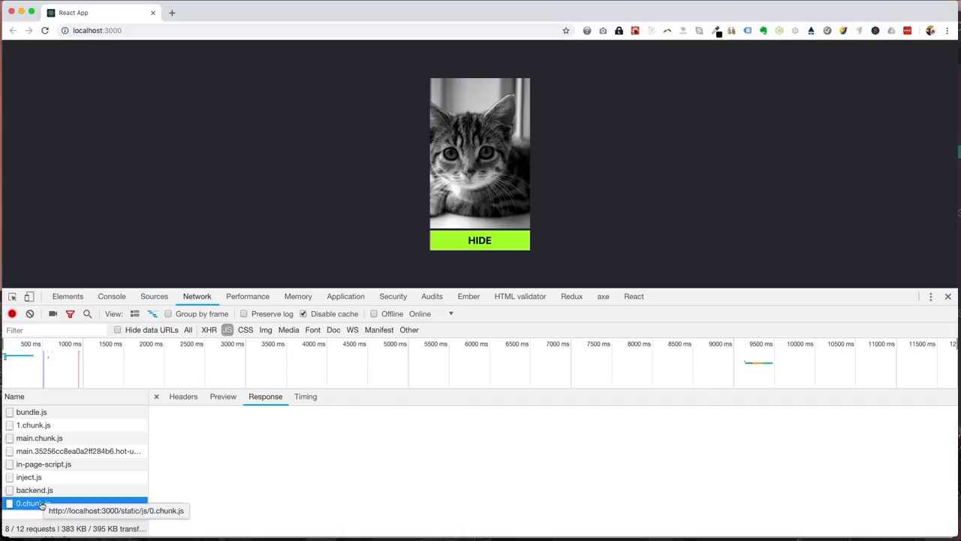
click(156, 396)
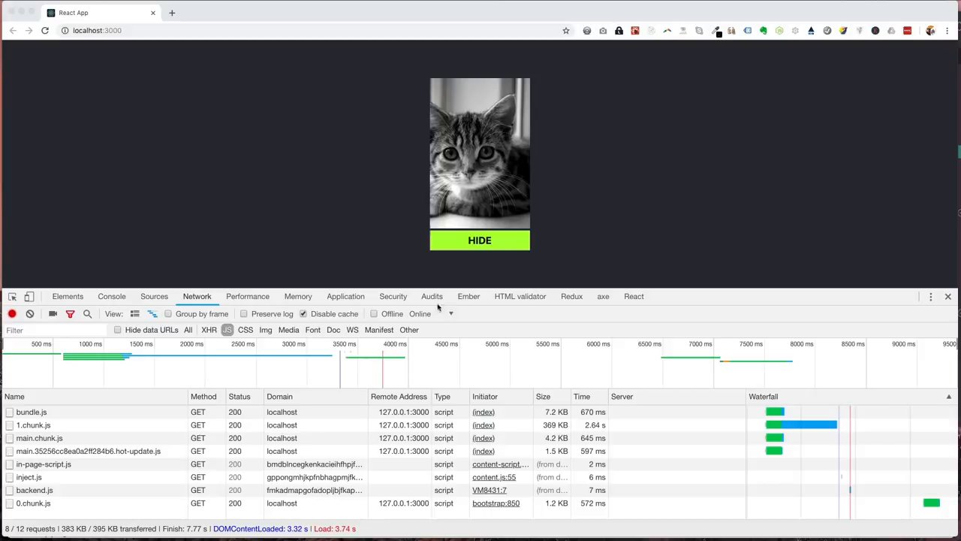
Throttle the network to Fast 3G, reload, and show the cat to watch its chunk load.
click(428, 314)
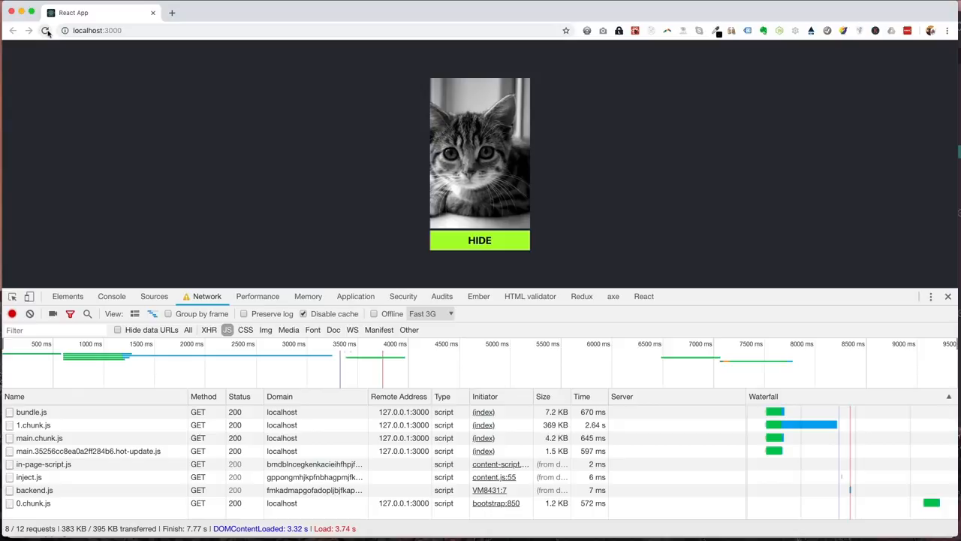
click(481, 240)
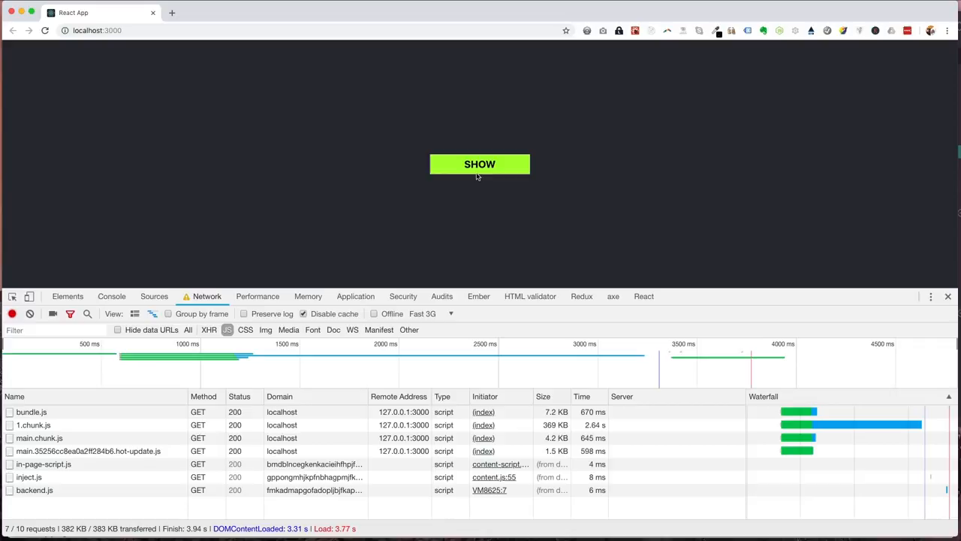
click(480, 164)
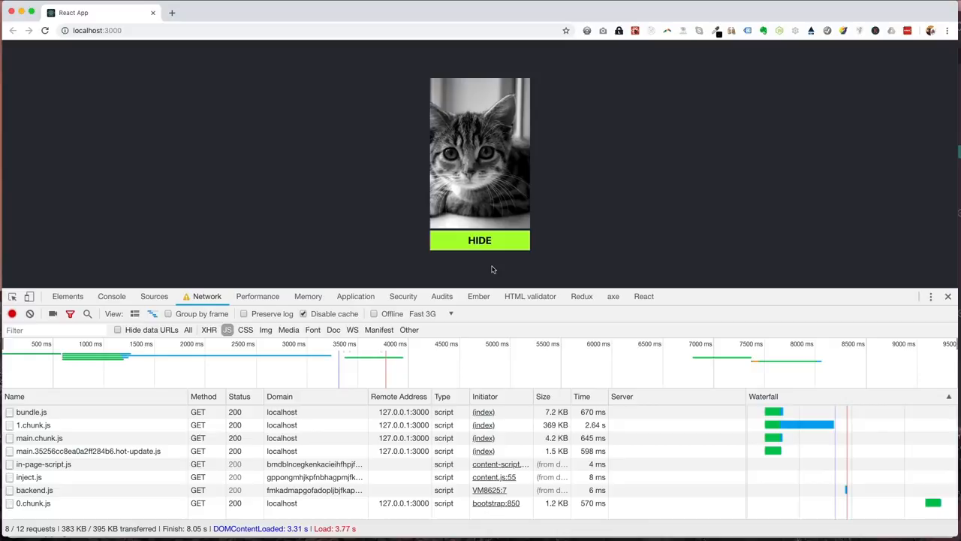